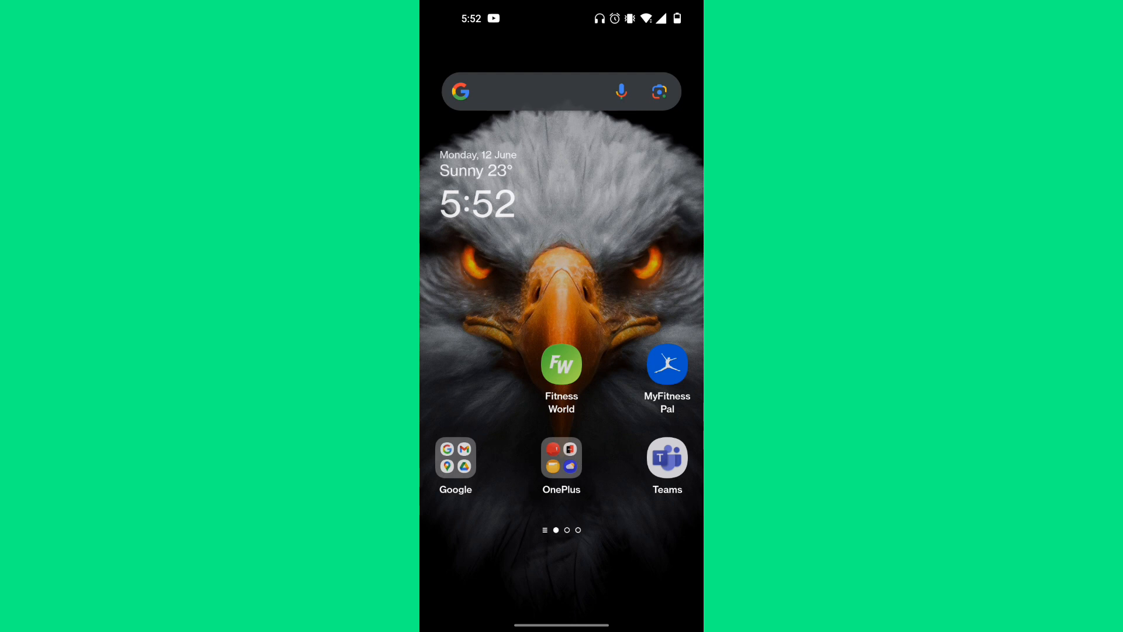
Step: Open Gmail's primary inbox from the Google folder on the home screen
left_click(456, 457)
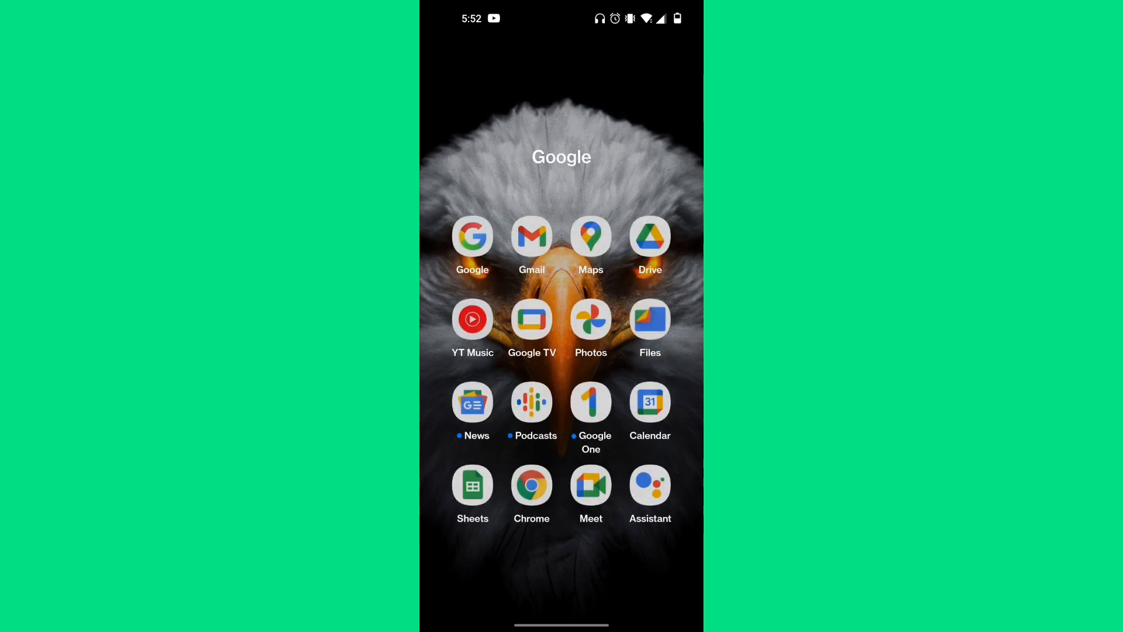
left_click(532, 235)
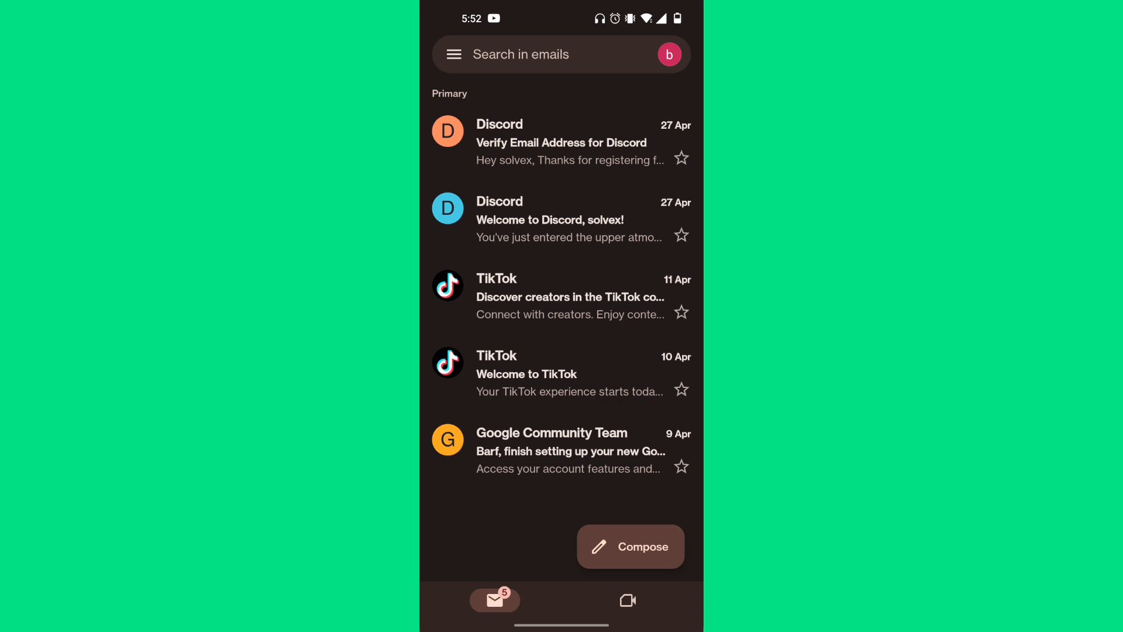
Step: Show Gmail's signed-in accounts list and scroll down toward Manage accounts on this device
left_click(668, 53)
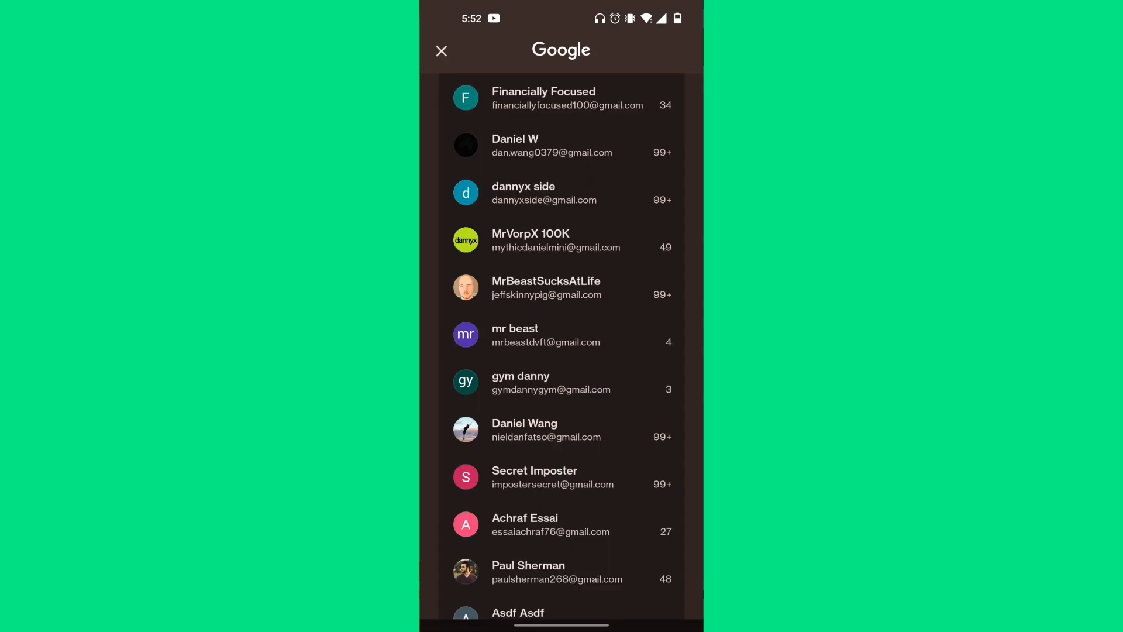
scroll("down", 3)
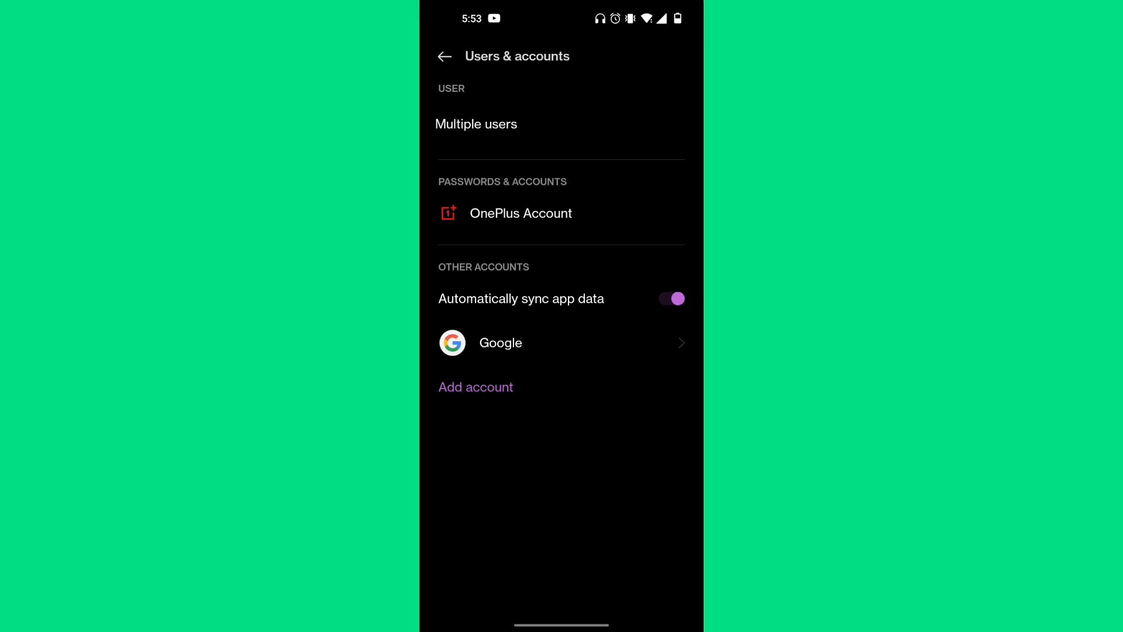
Step: Open the Google entry under Other accounts in Android Settings
left_click(500, 342)
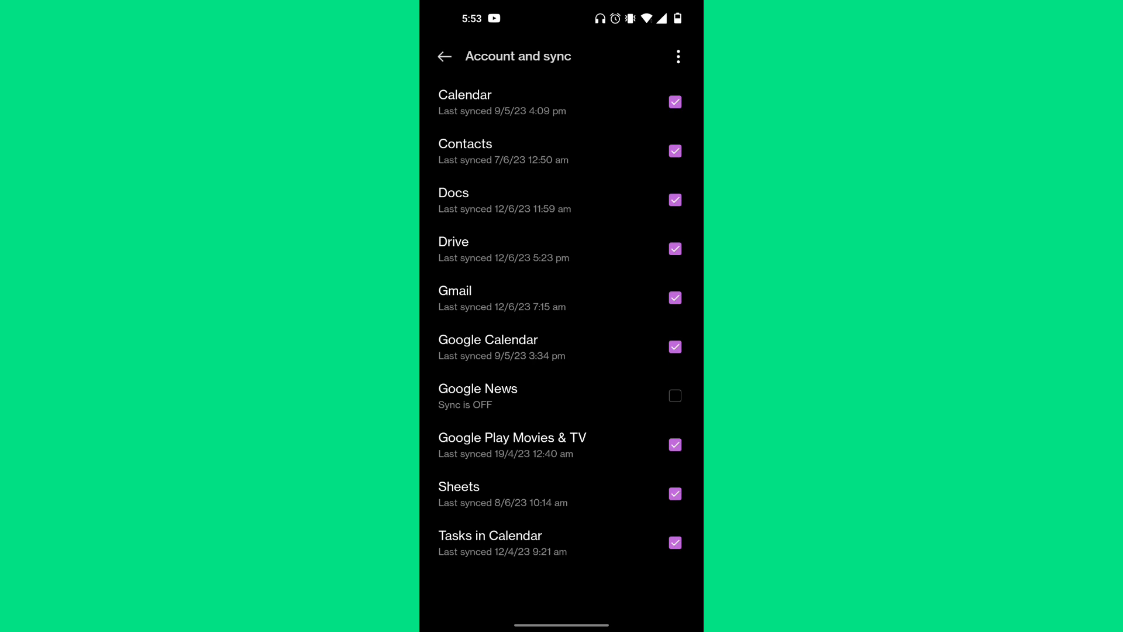
Step: Remove the Google account, confirm deleting its data, and return to the accounts list
left_click(676, 56)
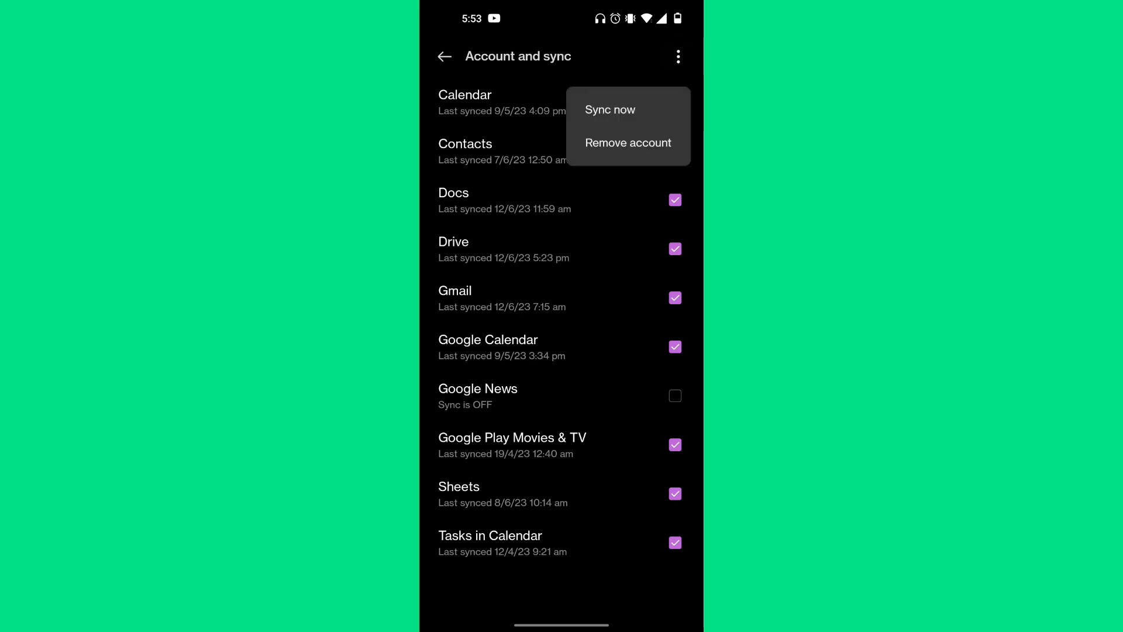
left_click(626, 143)
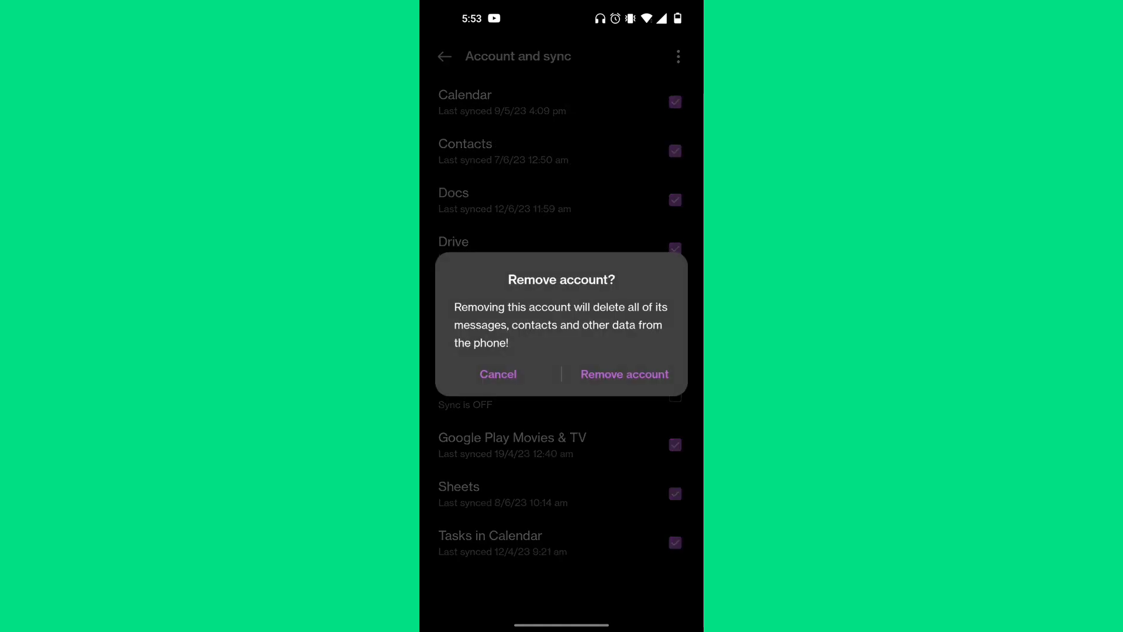
left_click(497, 374)
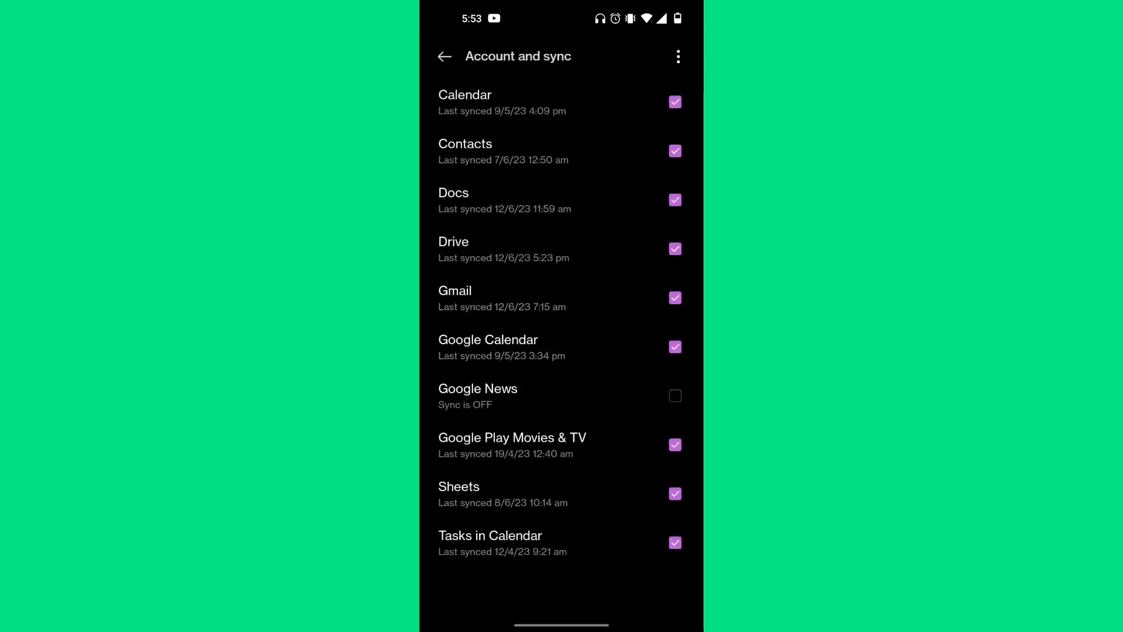
left_click(444, 56)
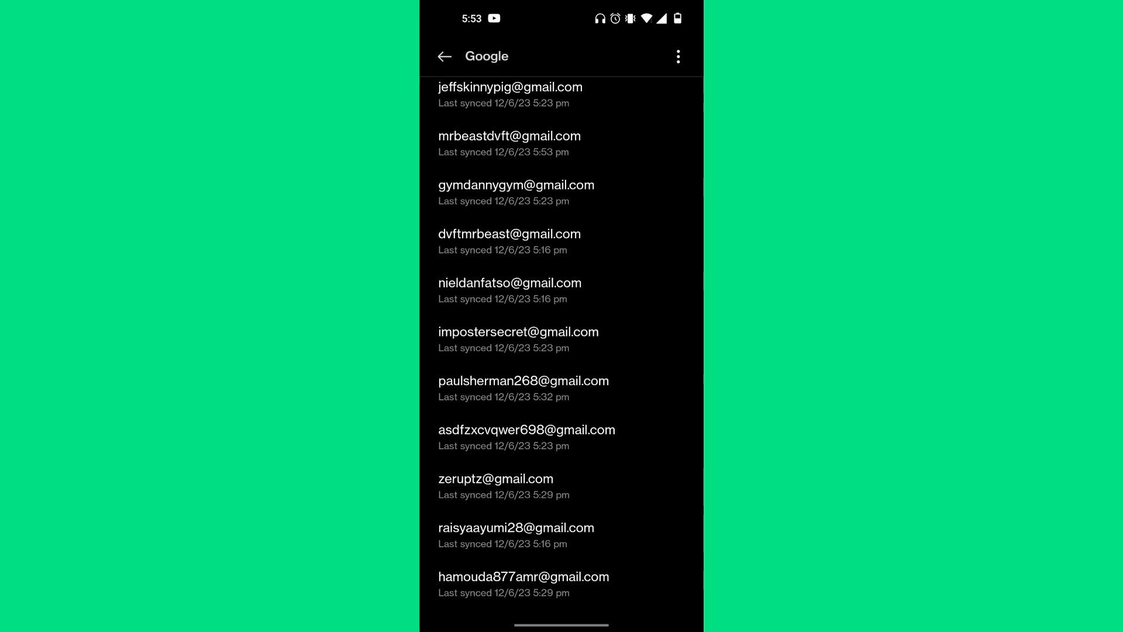